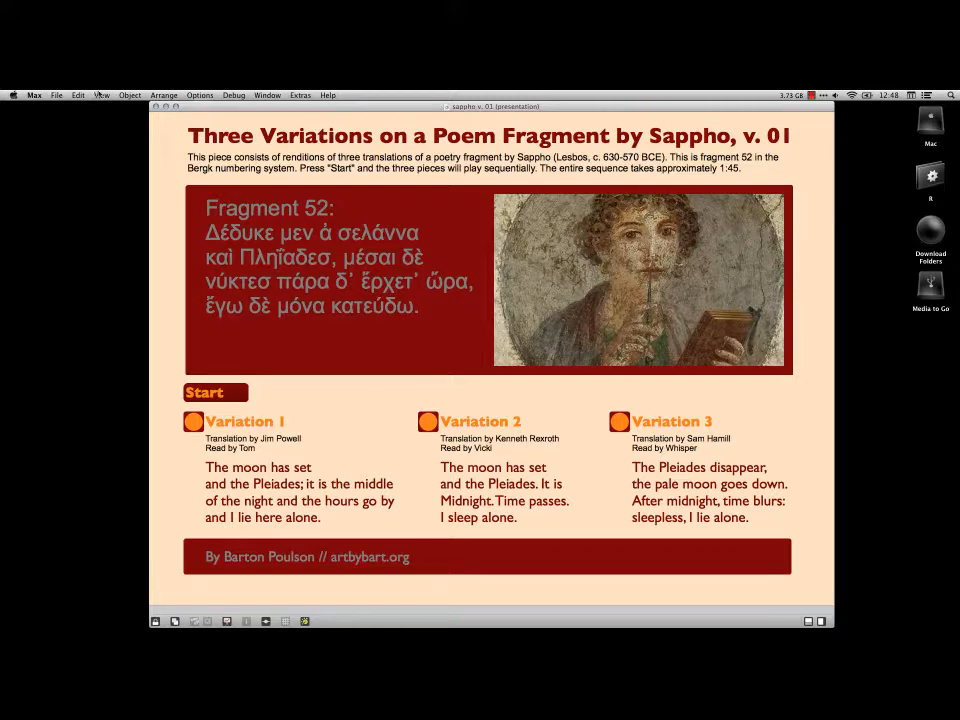
- Uncheck Presentation in the View menu to reveal the full patching layout
click(100, 96)
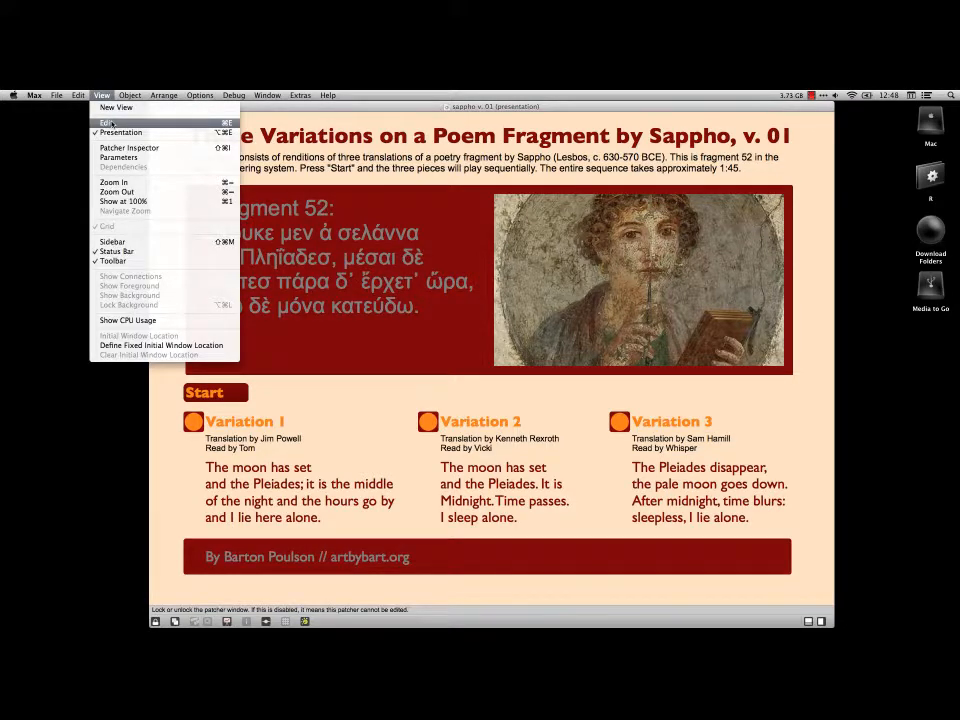
click(108, 122)
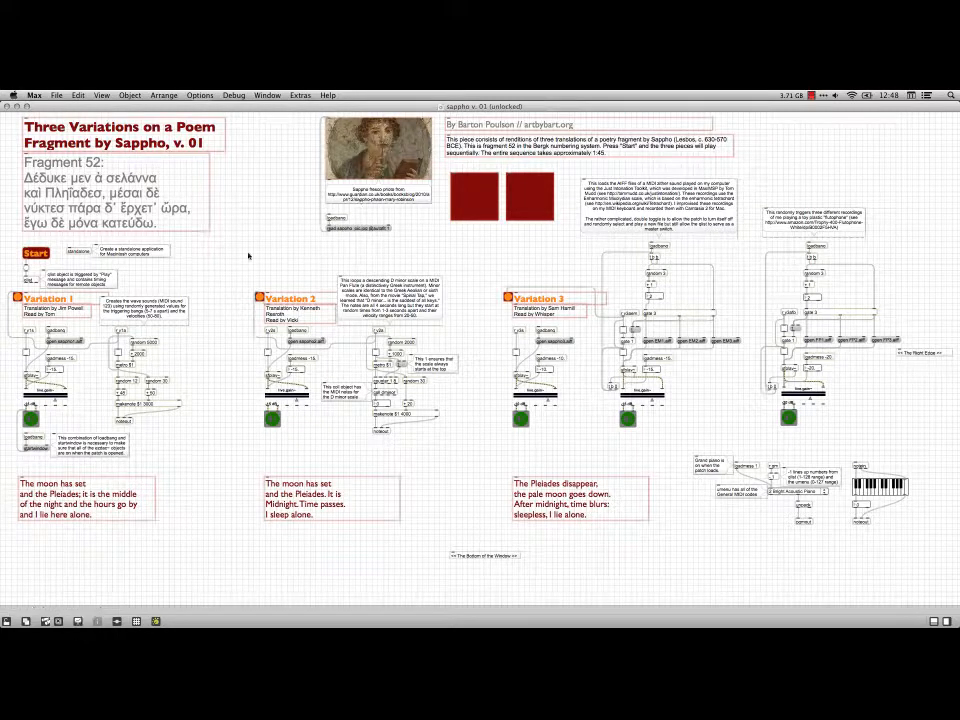
mouse_move(244, 260)
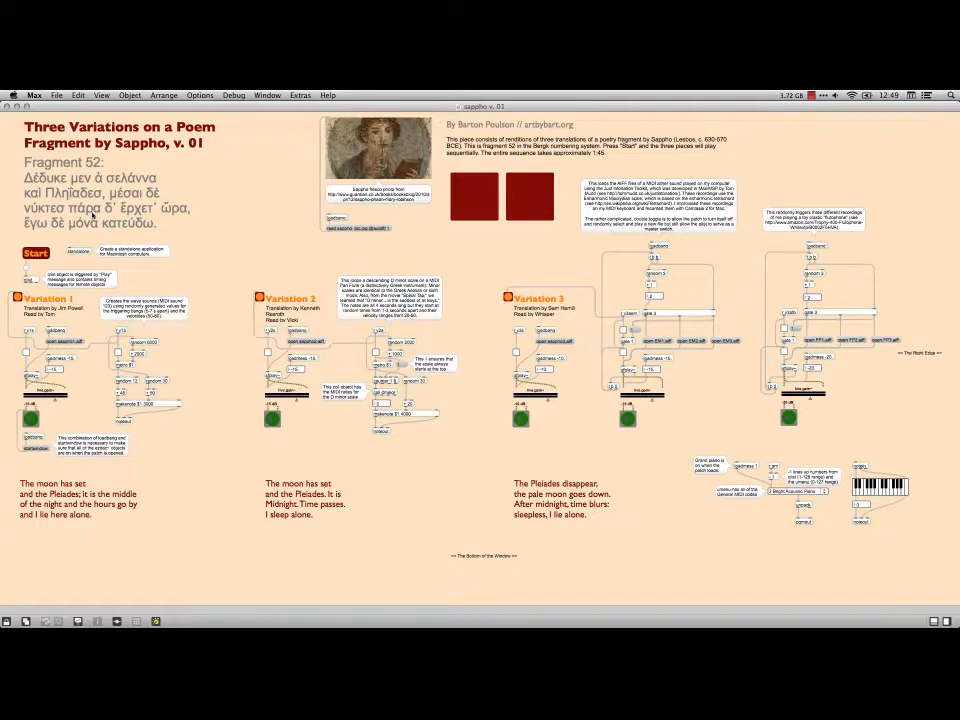
mouse_move(388, 152)
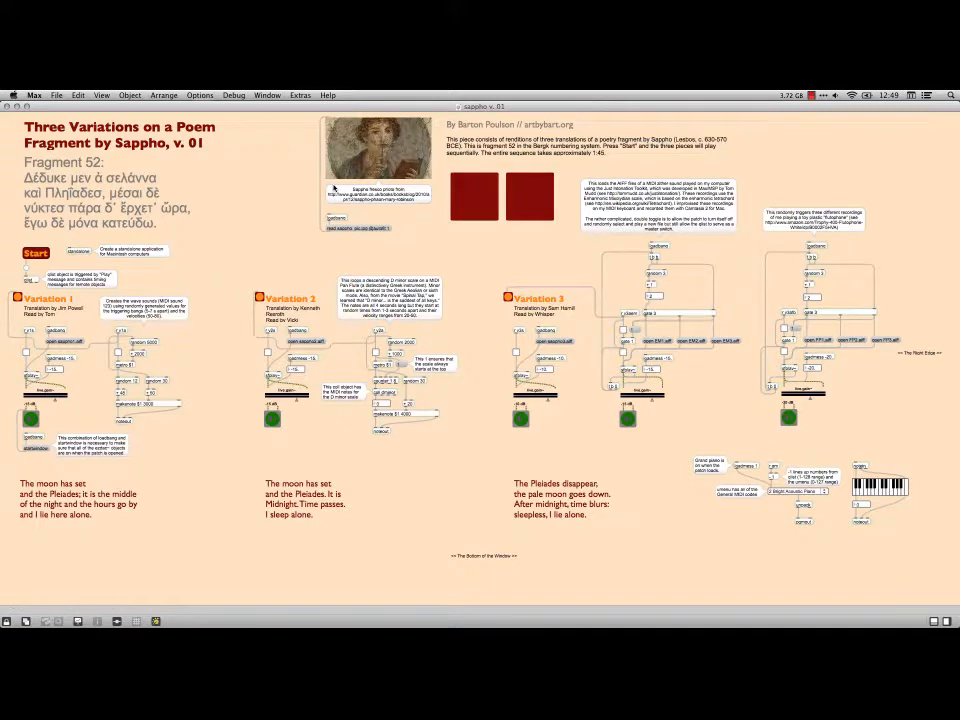
mouse_move(532, 210)
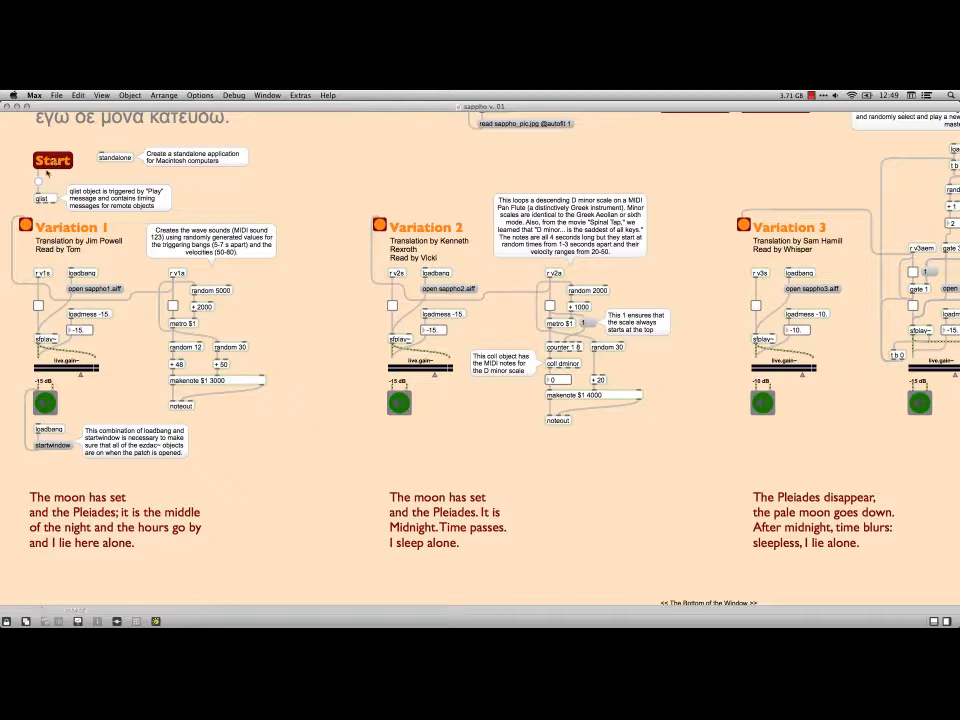
mouse_move(40, 198)
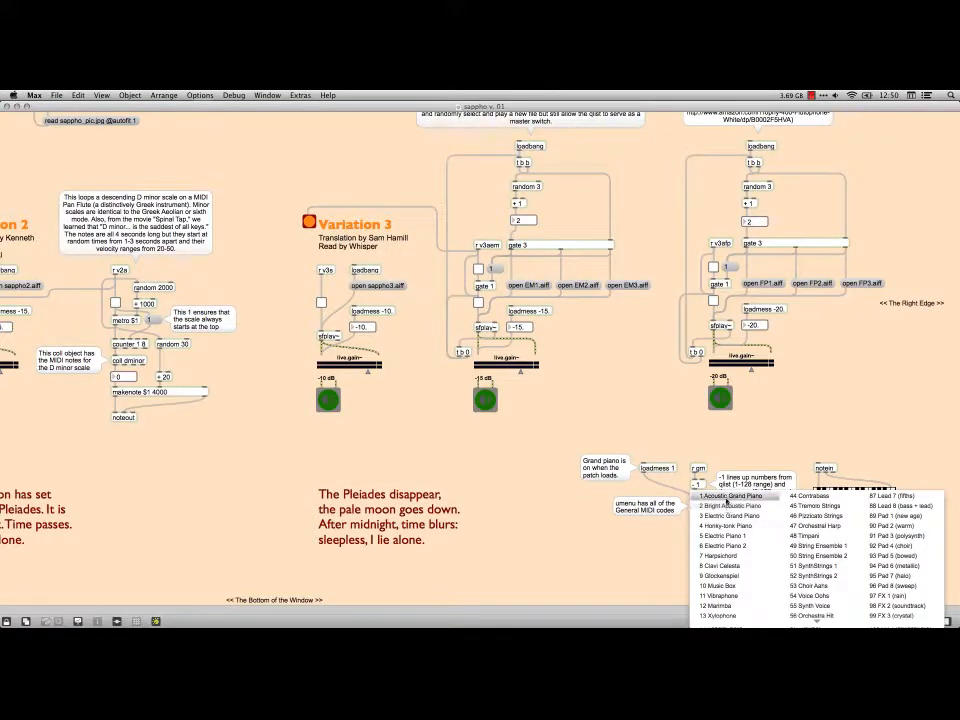
- Choose Acoustic Grand Piano from the General MIDI instrument umenu beside the keyboard
click(732, 496)
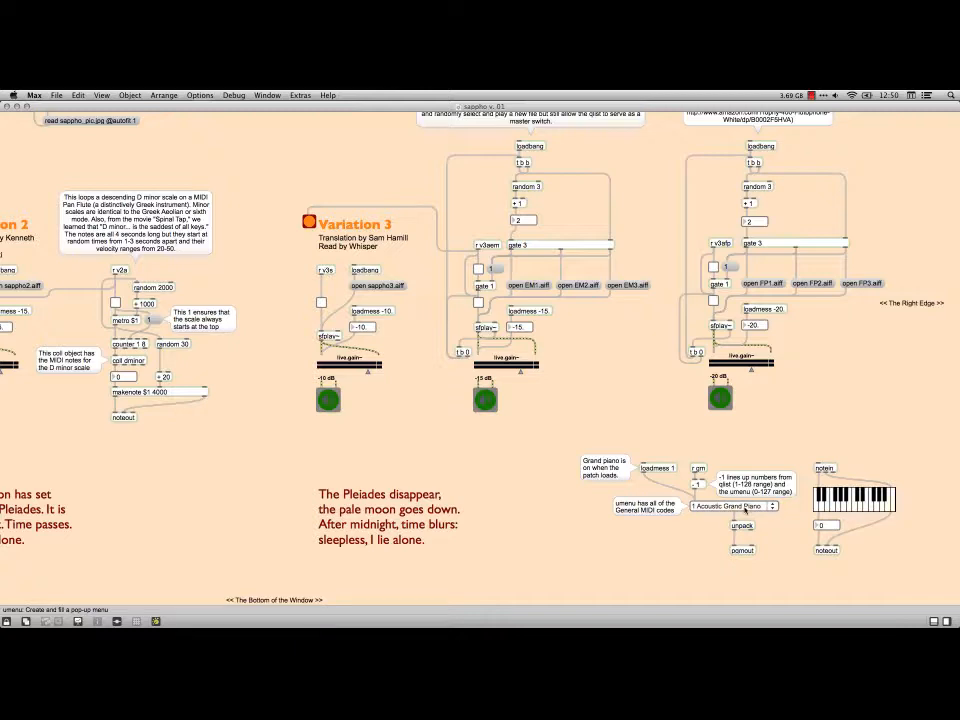
click(732, 506)
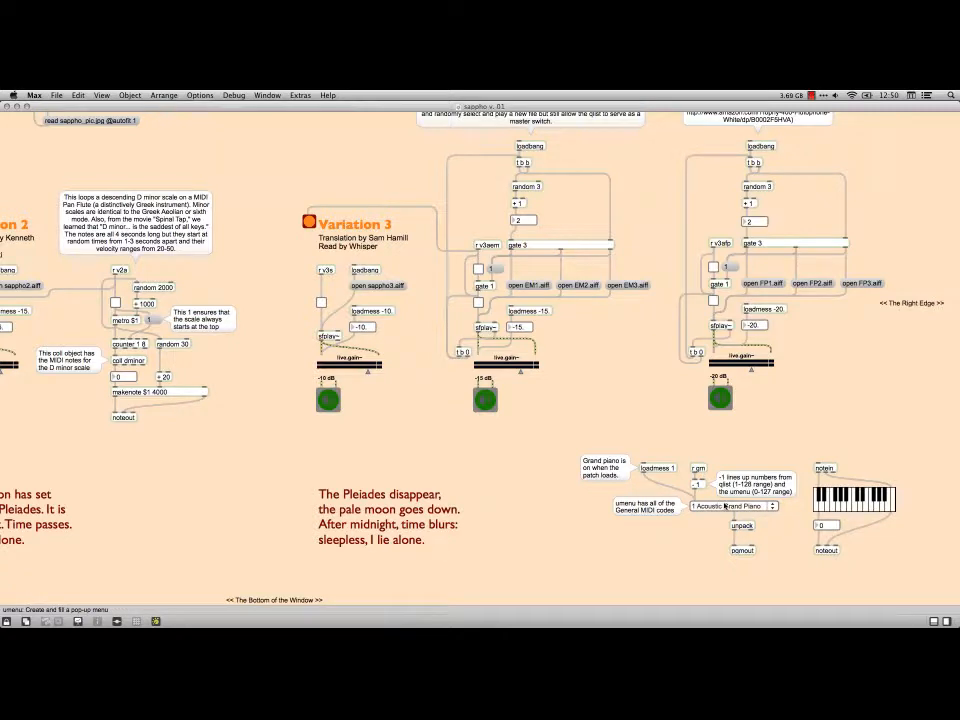
click(730, 504)
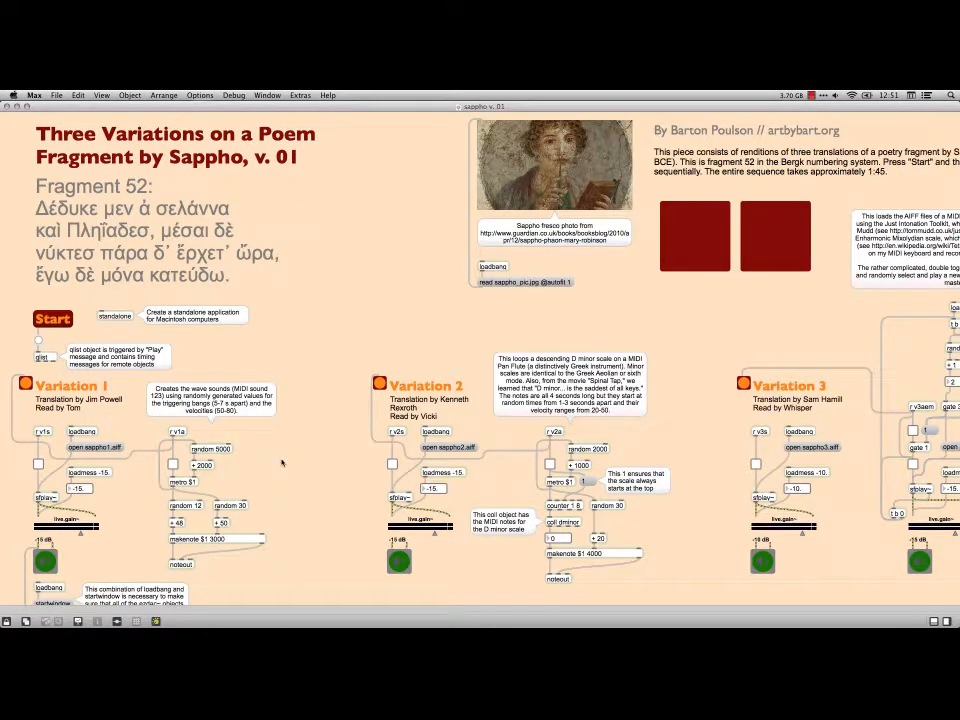
scroll(down, 3)
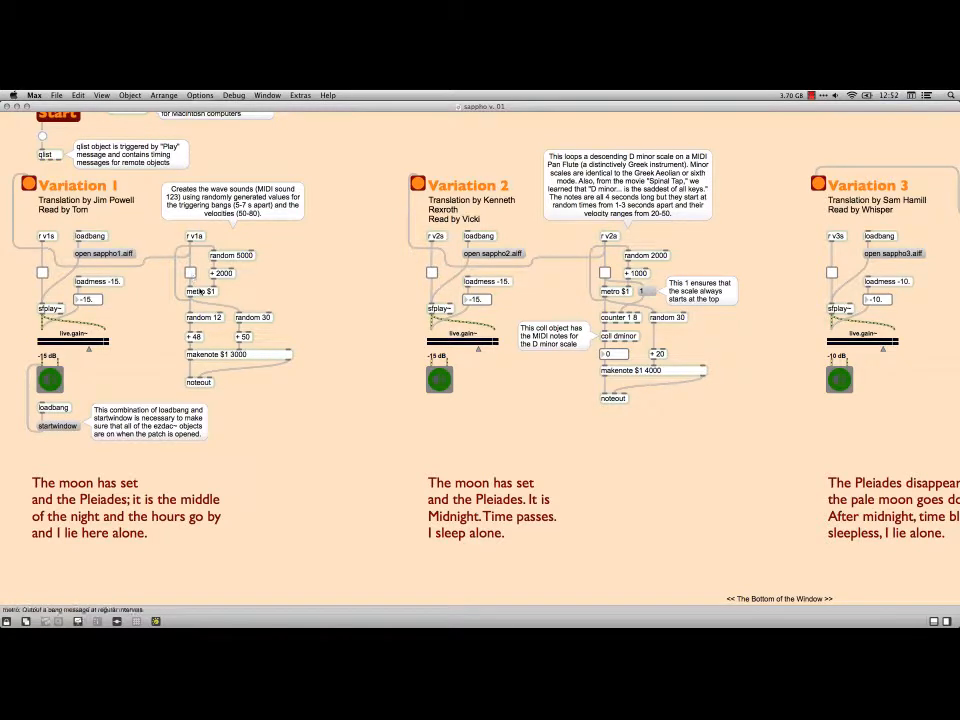
mouse_move(200, 292)
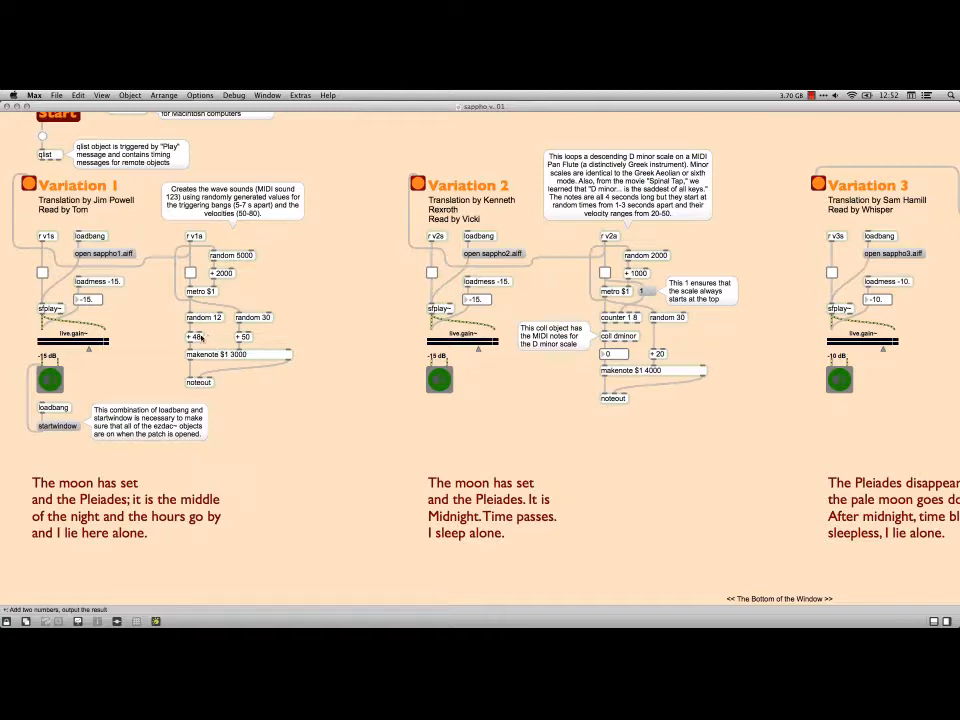
mouse_move(202, 338)
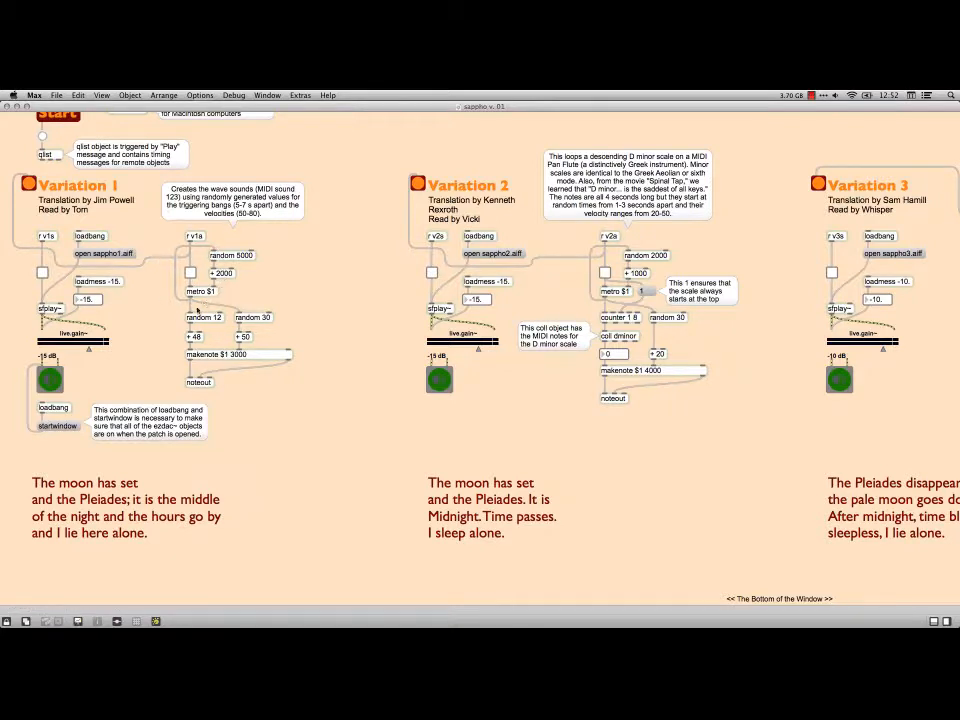
mouse_move(270, 296)
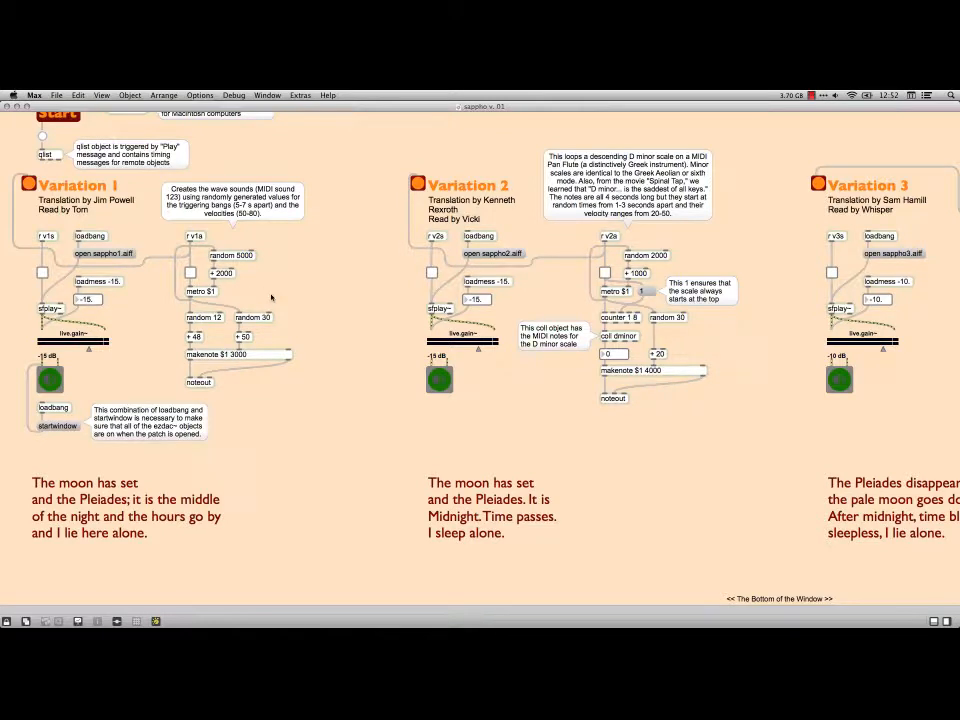
mouse_move(252, 318)
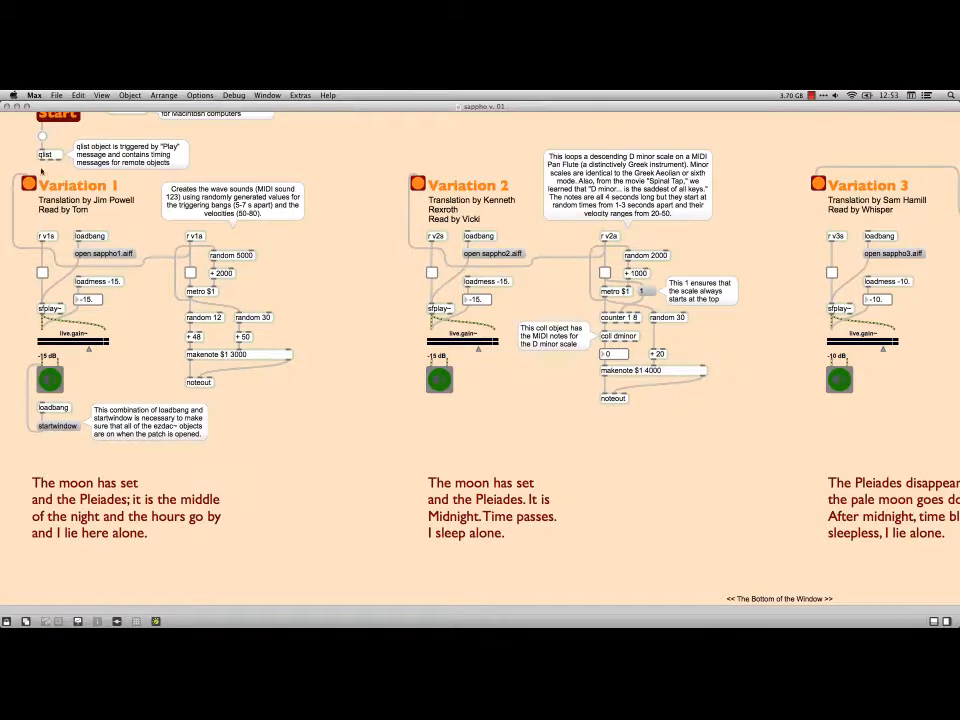
mouse_move(194, 236)
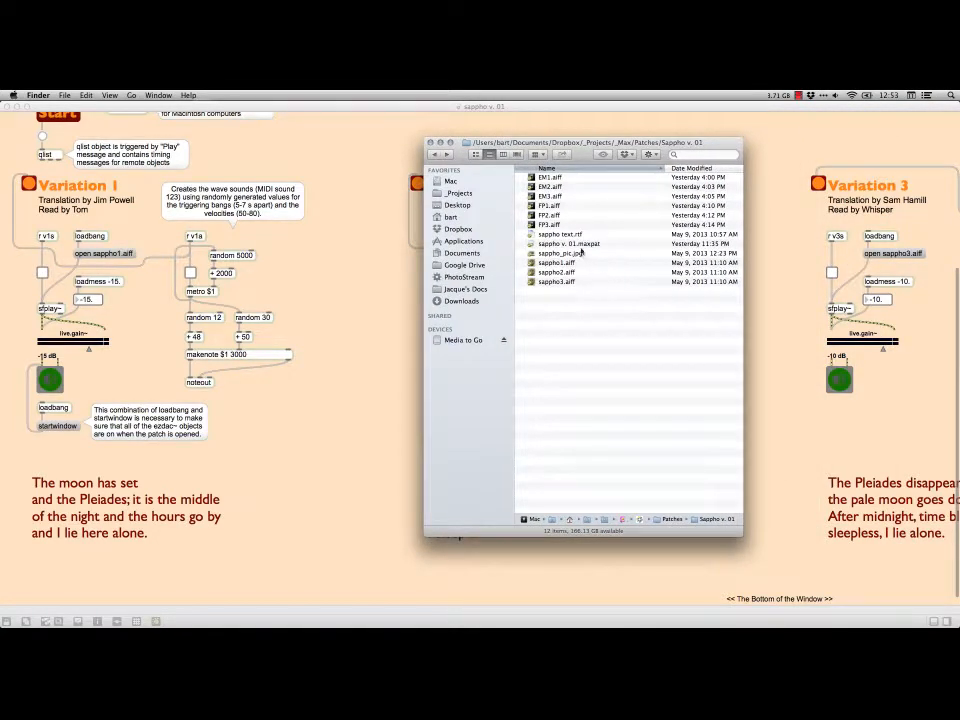
- Open sappho text.rtf with TextEdit via the file's Open With menu
click(560, 234)
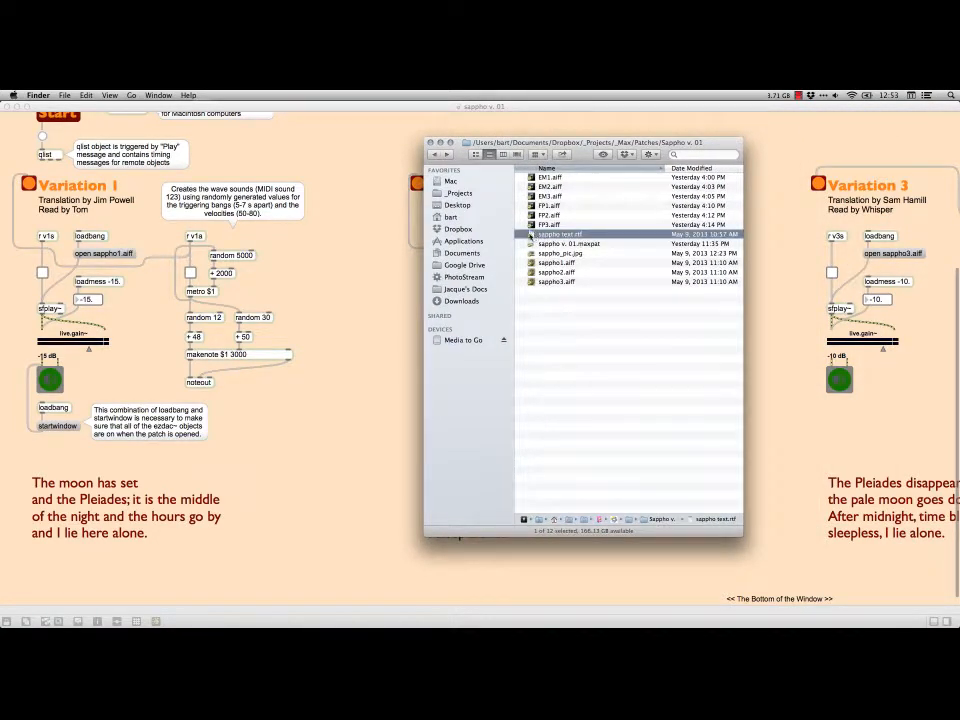
right_click(560, 234)
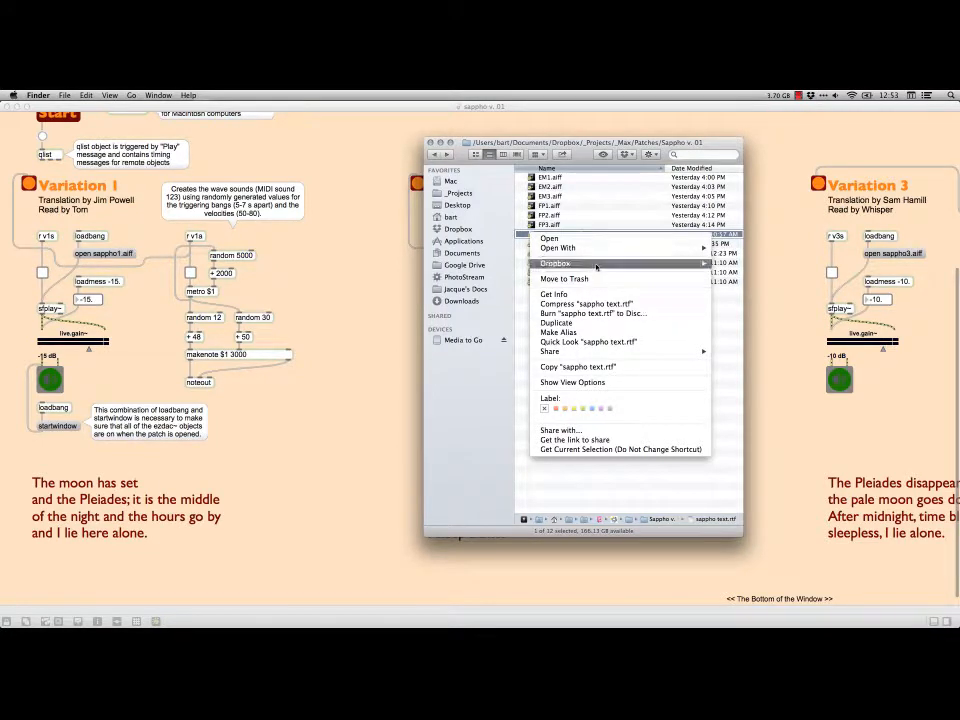
click(558, 248)
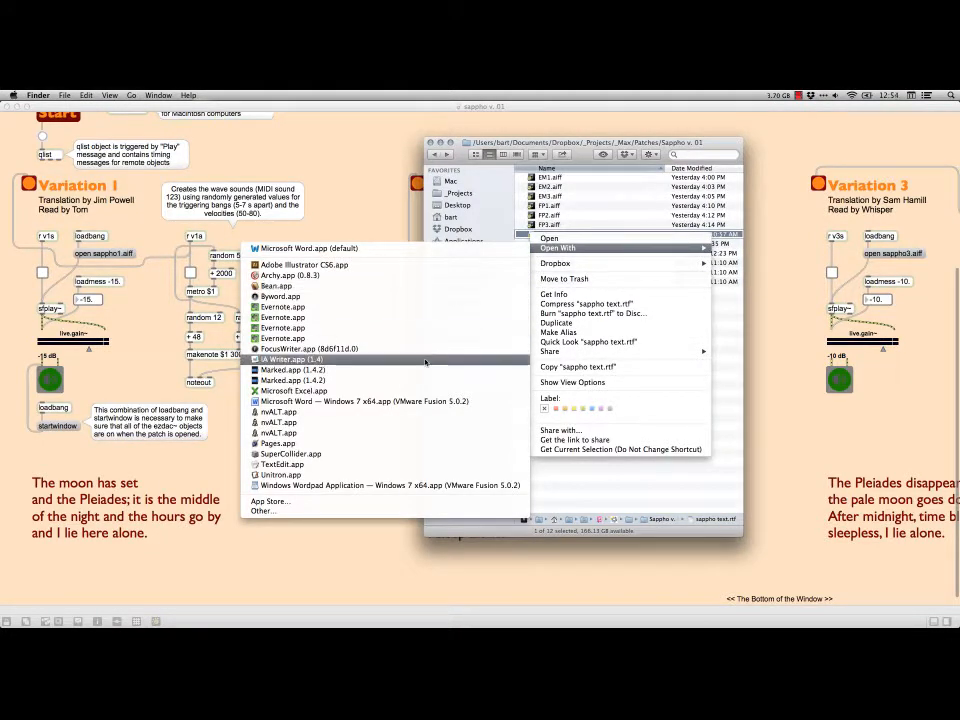
click(402, 464)
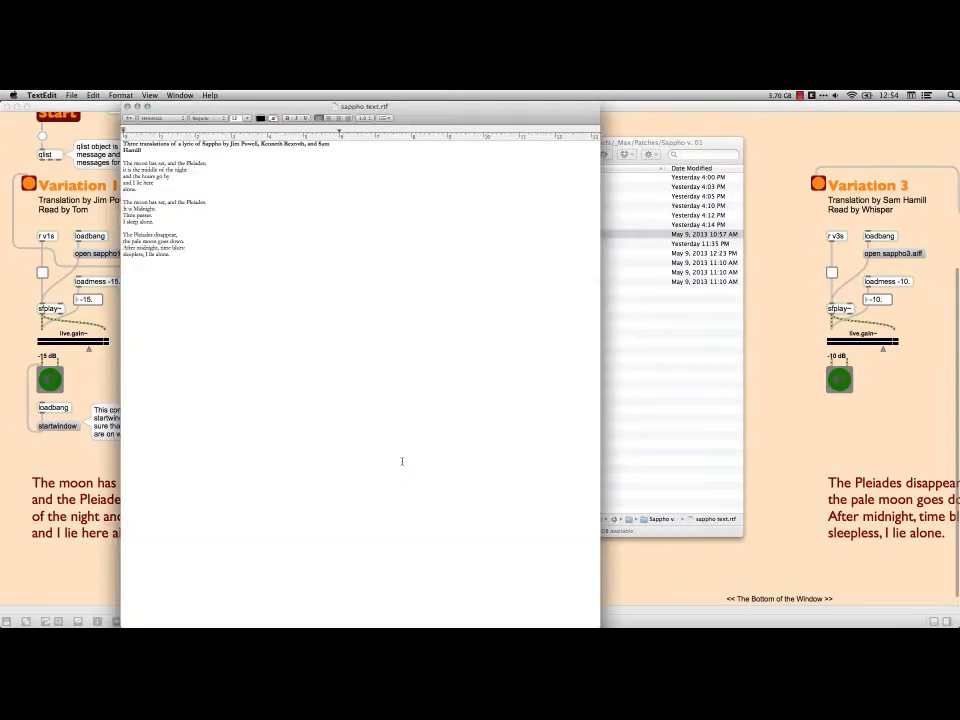
mouse_move(270, 232)
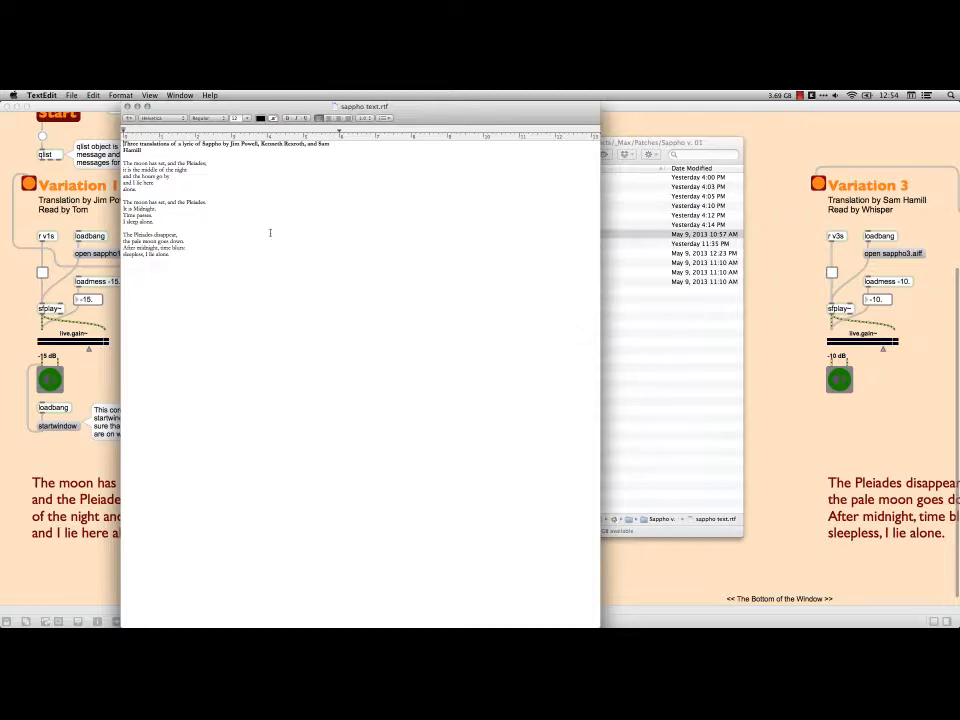
- Zoom in on the document so the three Sappho translations are readable
click(148, 96)
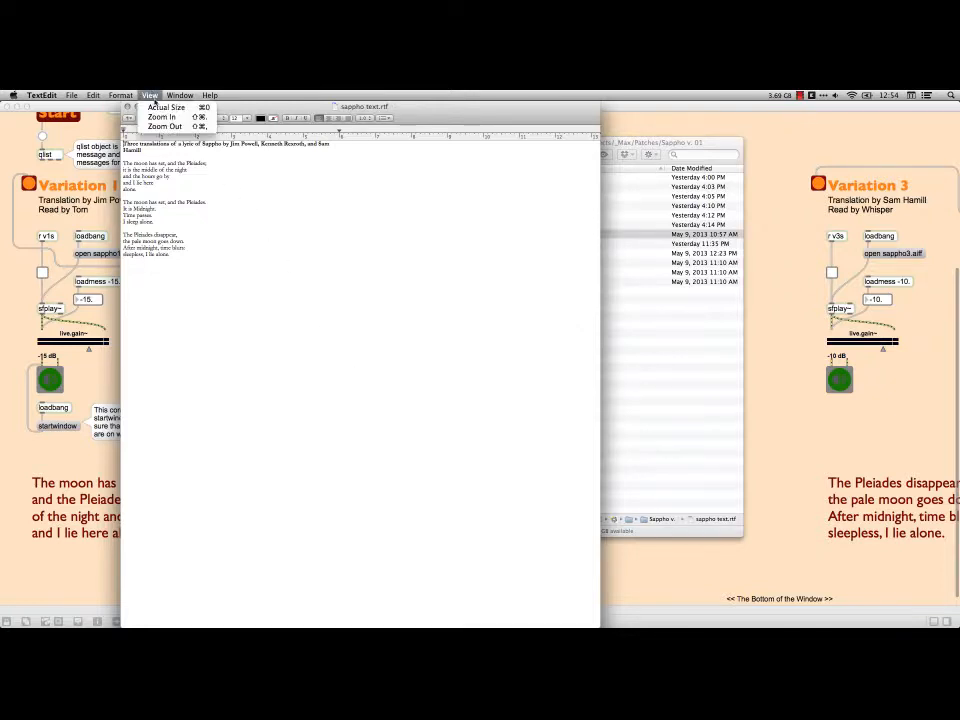
click(160, 116)
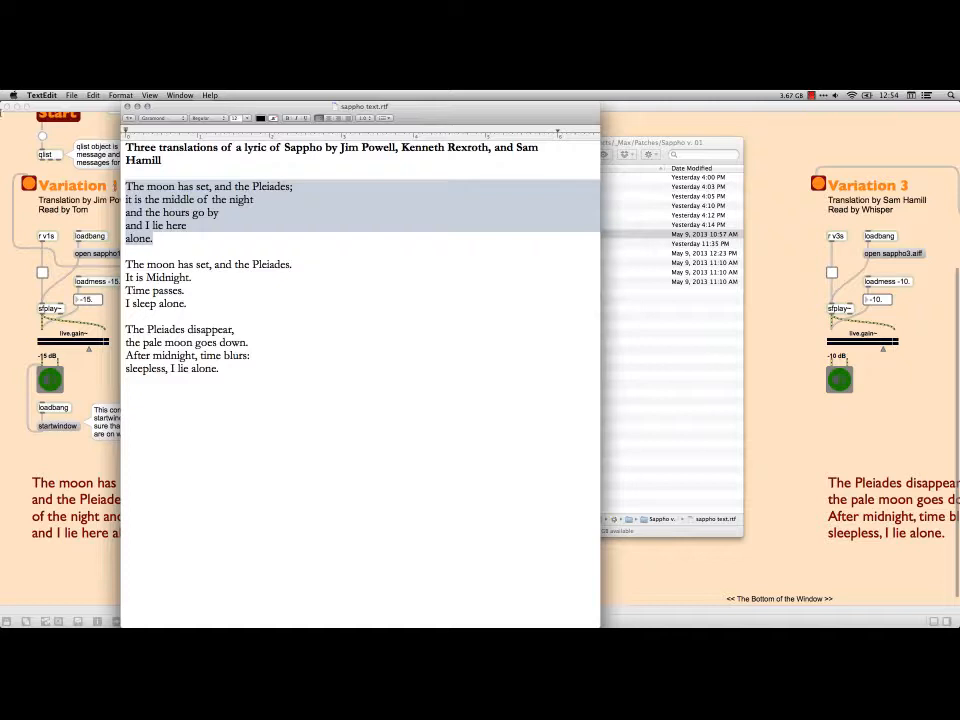
- Close the translations document window in TextEdit
click(44, 96)
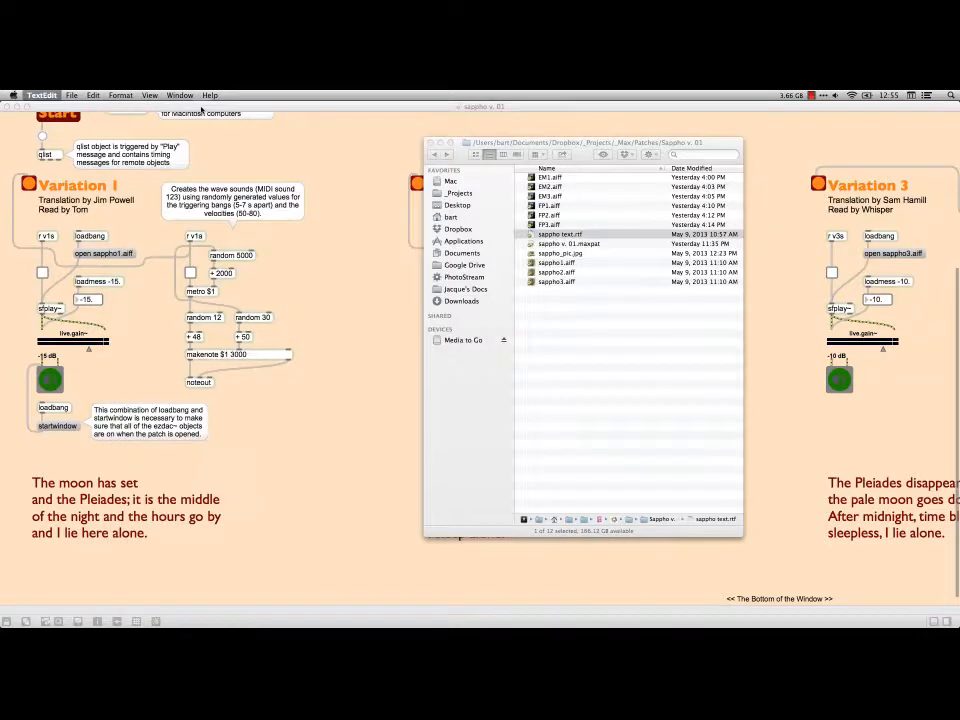
mouse_move(112, 264)
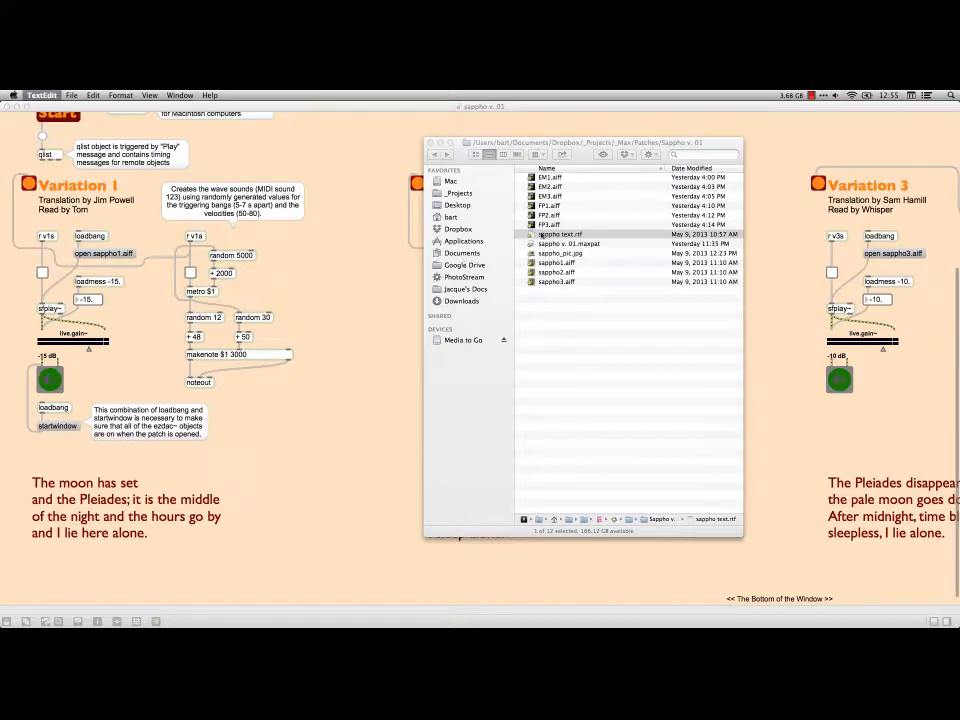
- Dismiss the file browser window to return to the Max patcher
click(556, 234)
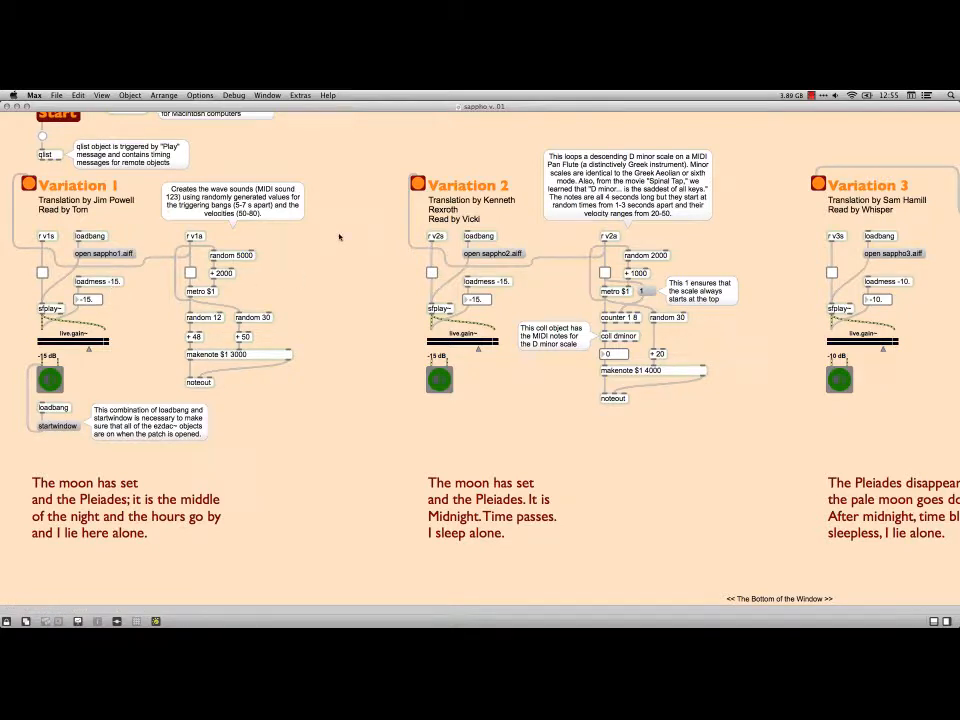
mouse_move(568, 292)
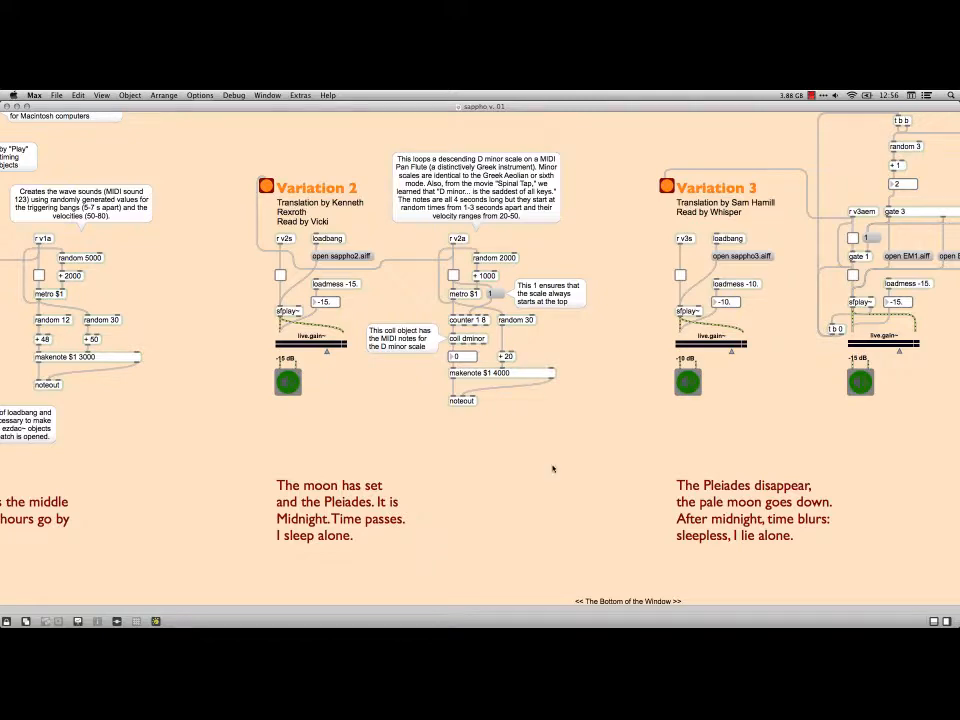
- Scroll the patcher back to the Greek Fragment 52 text and Start section
scroll(right, 3)
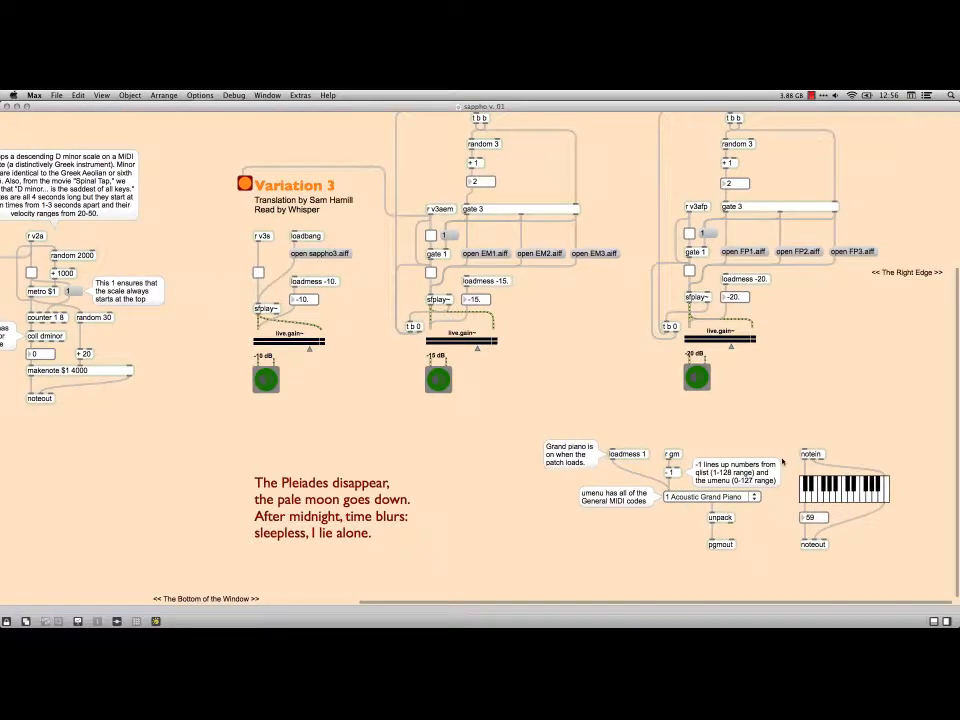
click(710, 496)
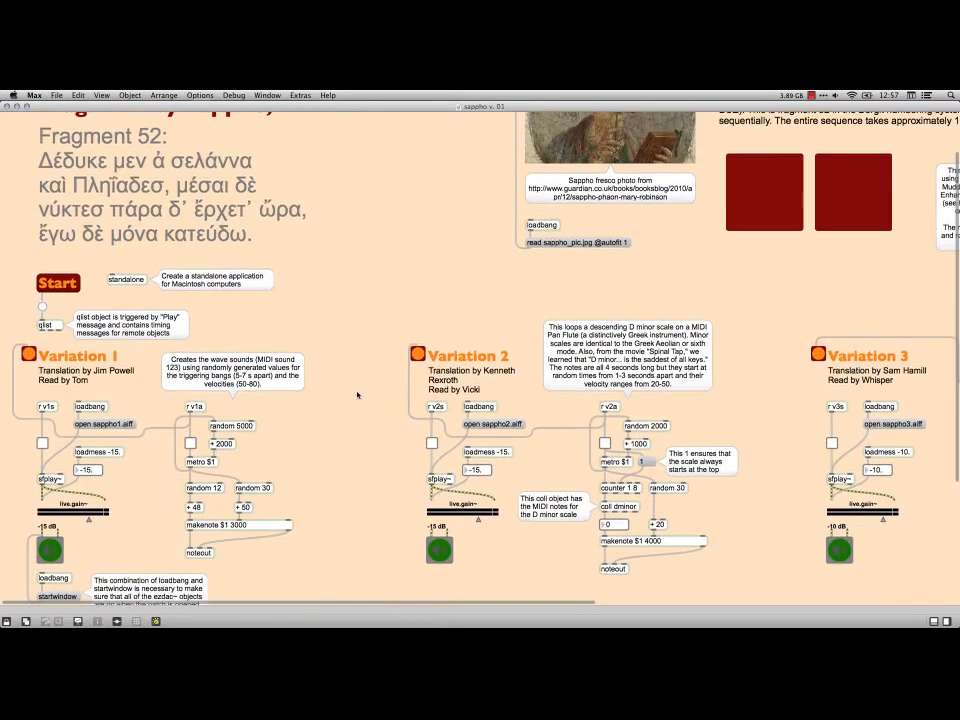
- Trigger the Start message box so the variations begin playing
scroll(down, 3)
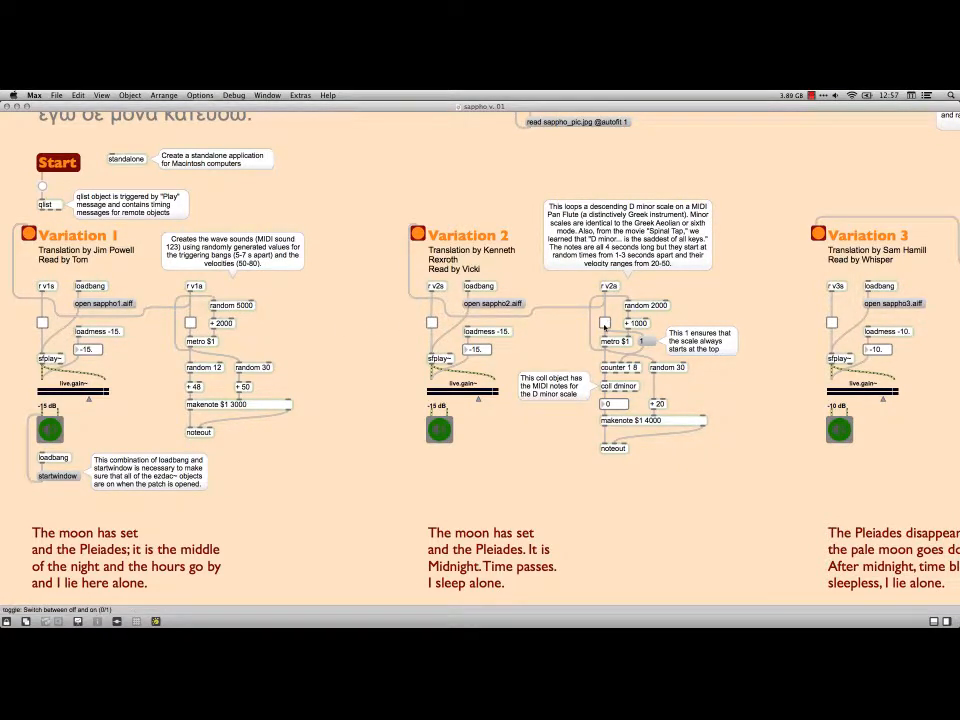
click(604, 324)
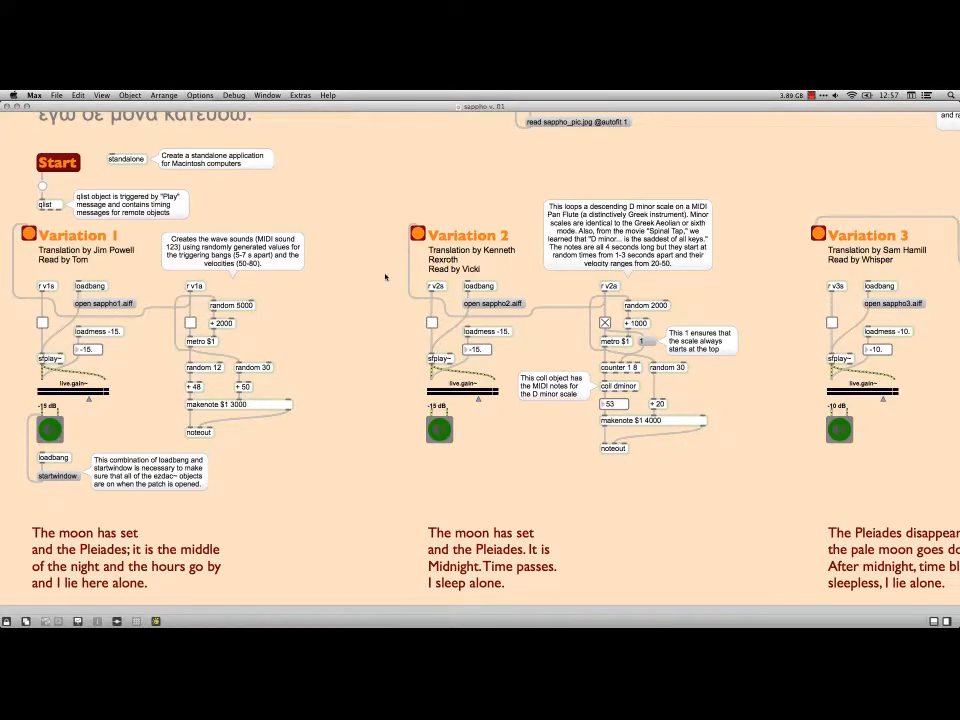
mouse_move(616, 384)
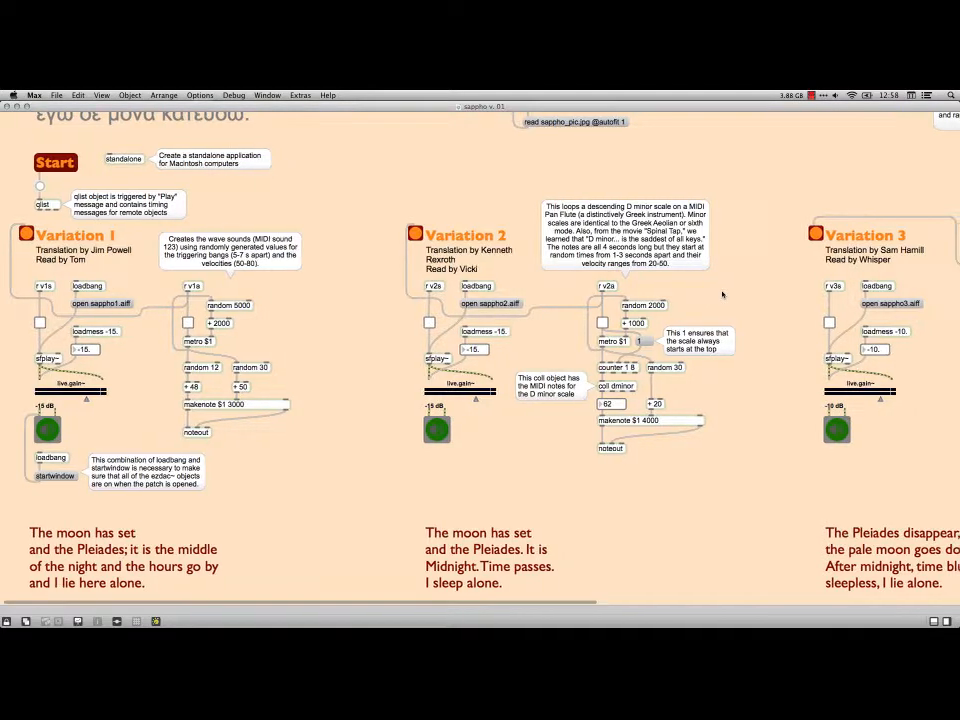
- Scroll right to Variation 3 and its sound-file player sections
scroll(right, 3)
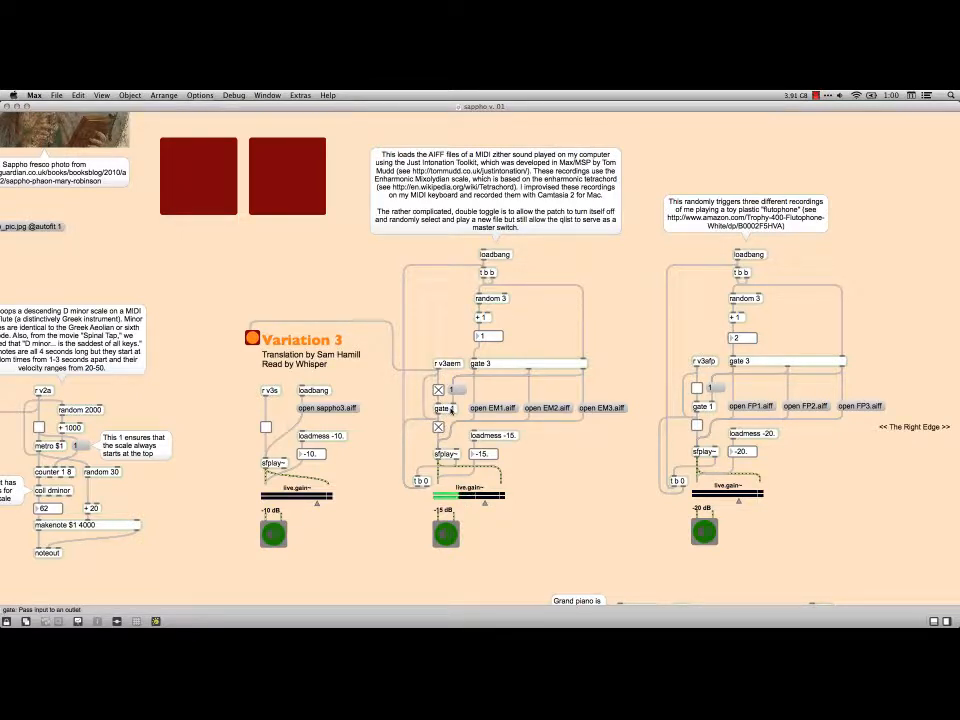
click(438, 390)
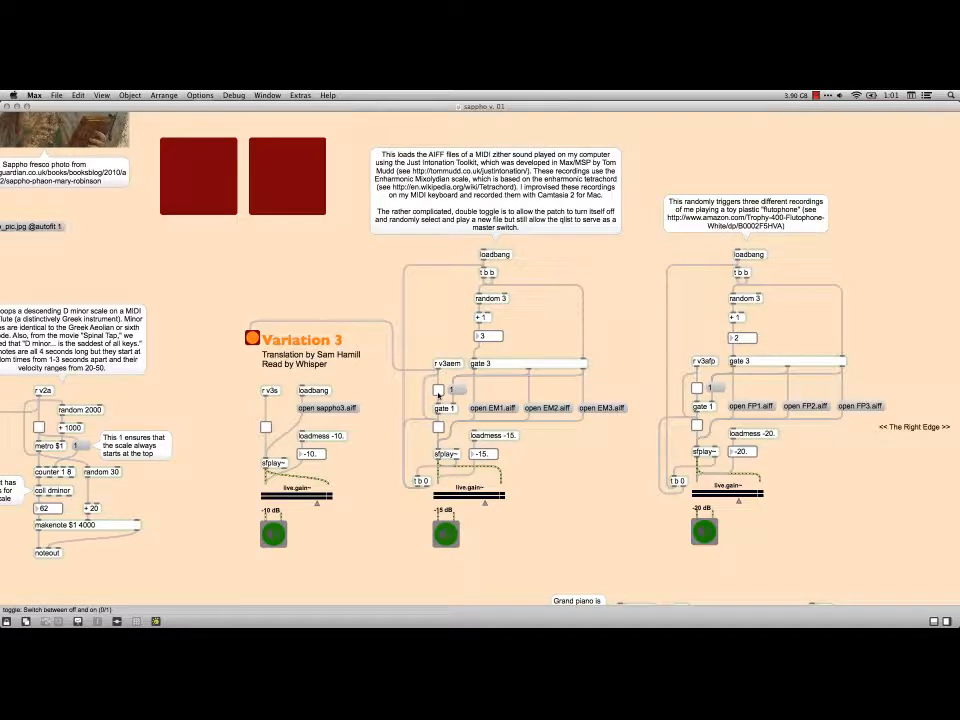
mouse_move(800, 376)
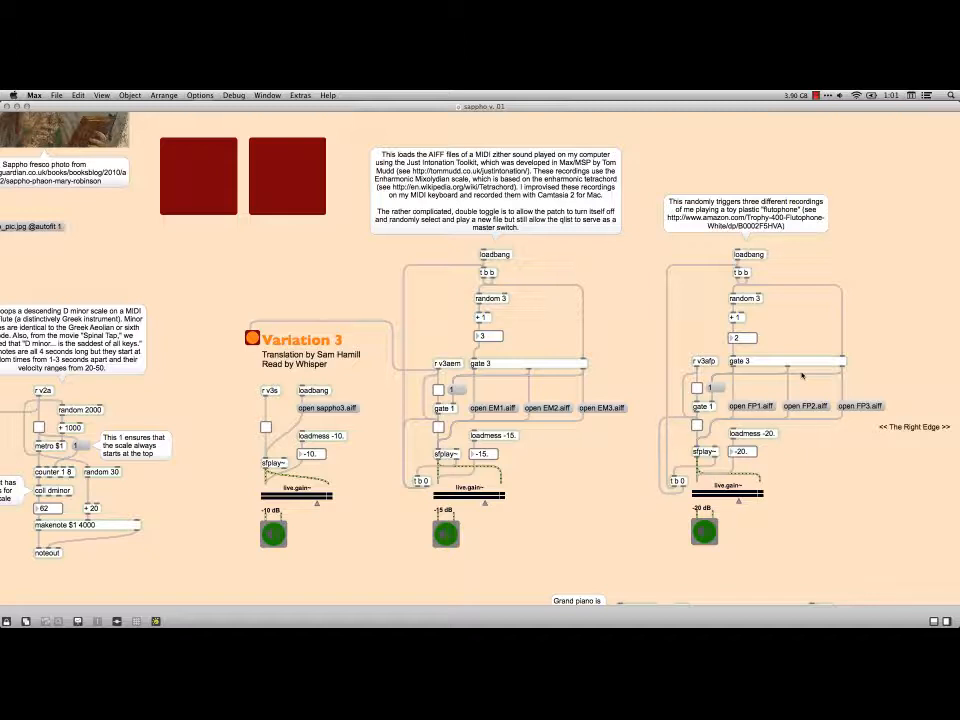
mouse_move(784, 284)
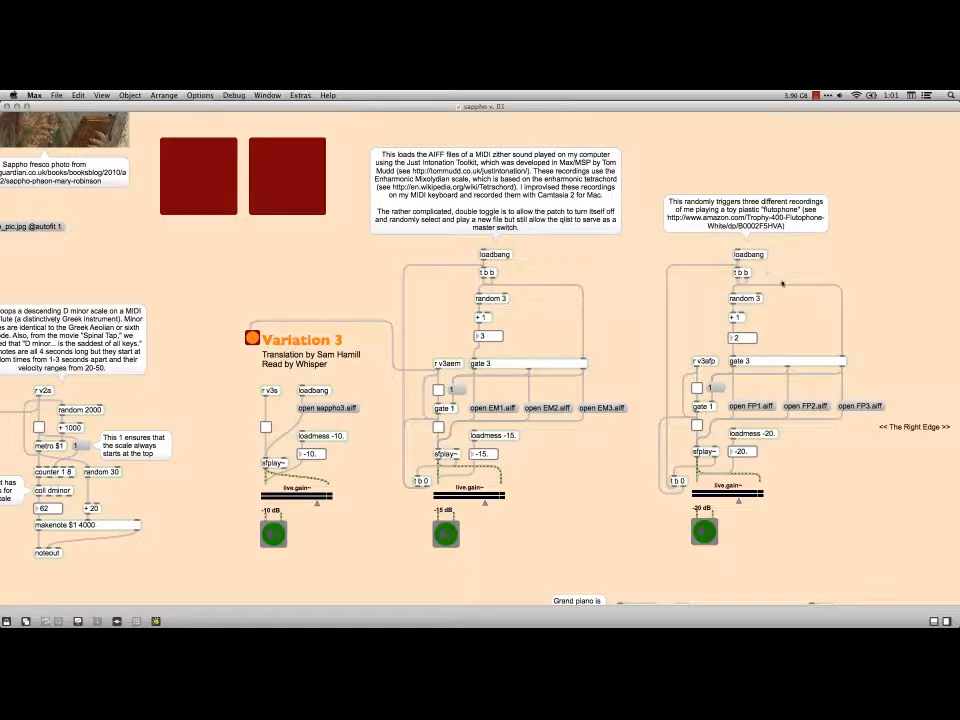